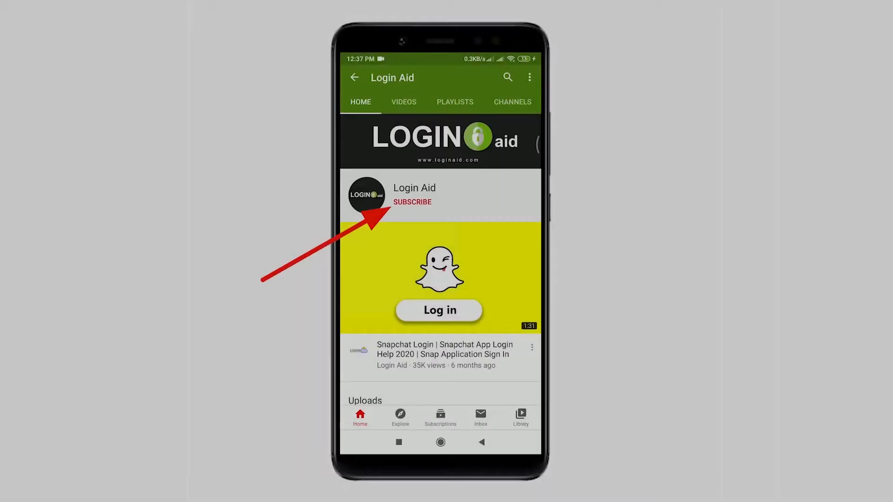
Step: Subscribe to the Login Aid channel in YouTube
click(411, 202)
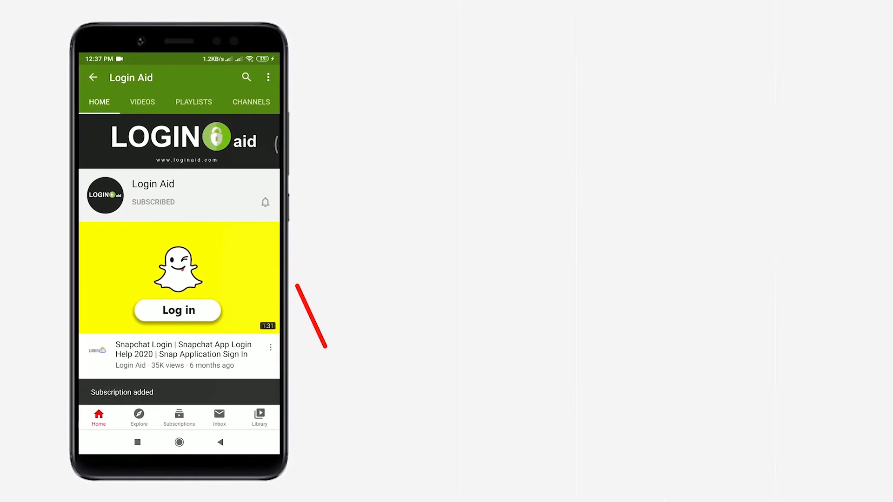
click(265, 202)
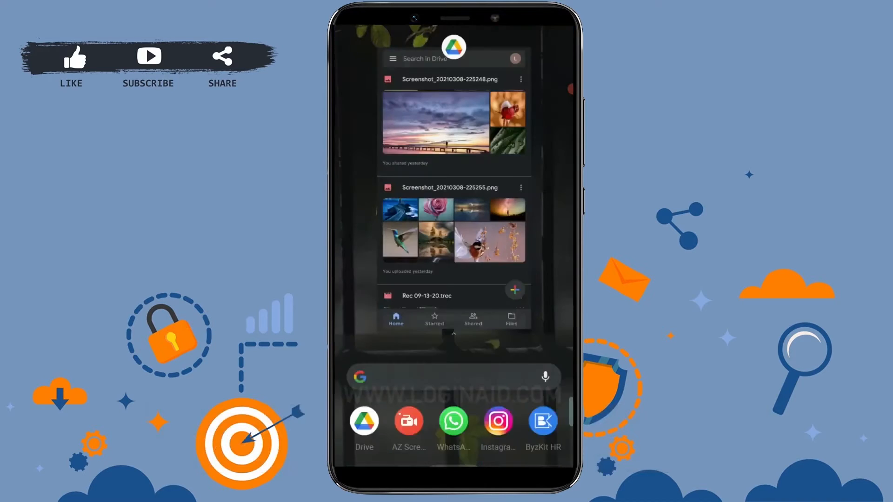
Step: Switch to Google Drive and browse the Home list of recent files
click(363, 420)
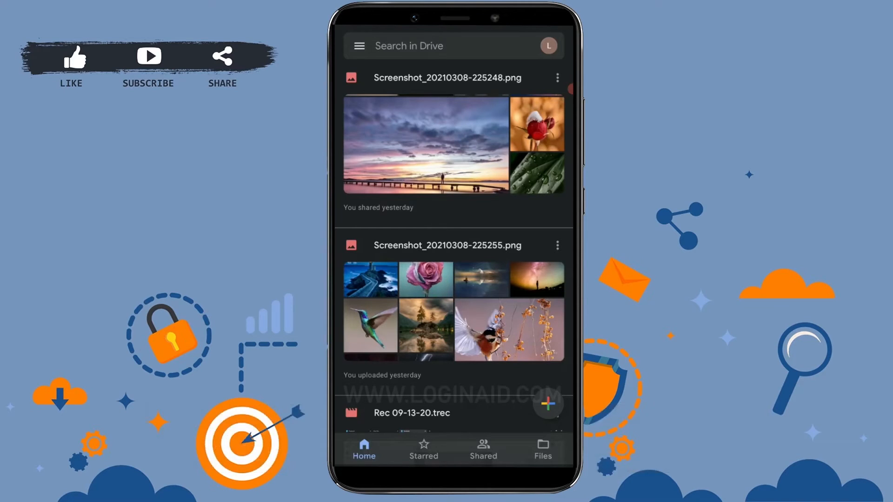
scroll(down, 3)
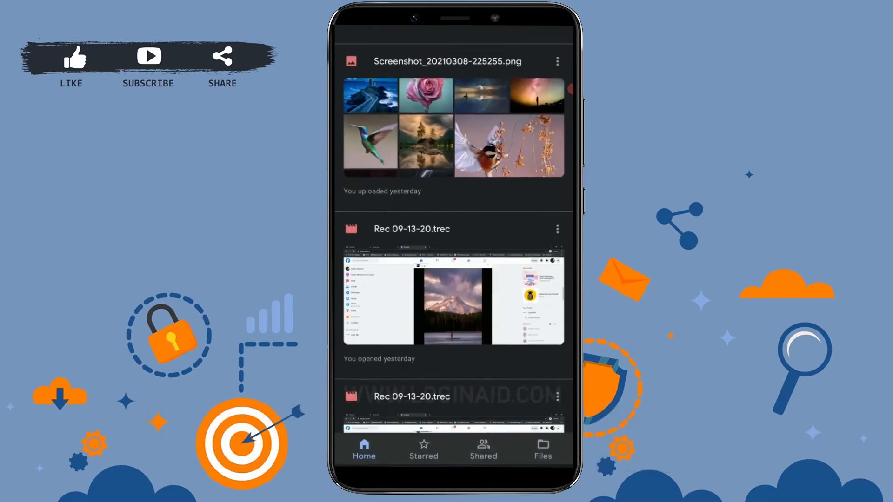
scroll(down, 3)
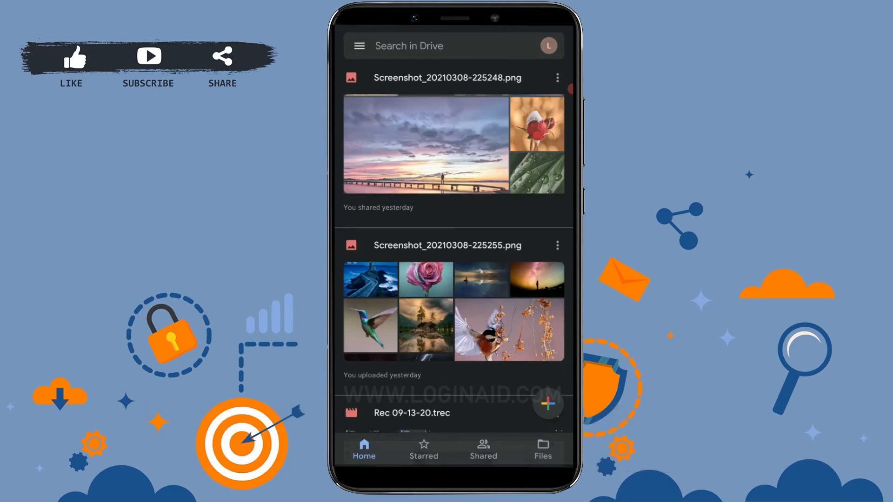
Step: Select both screenshot files and move them to the trash
click(358, 46)
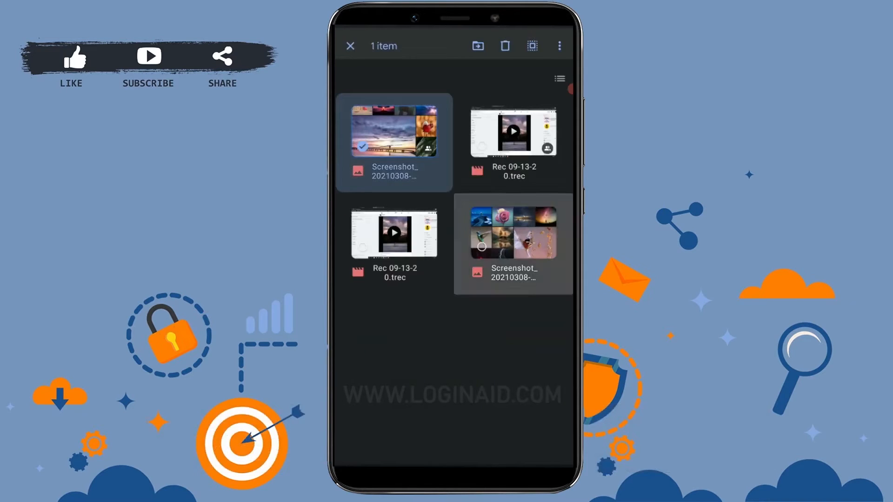
click(503, 46)
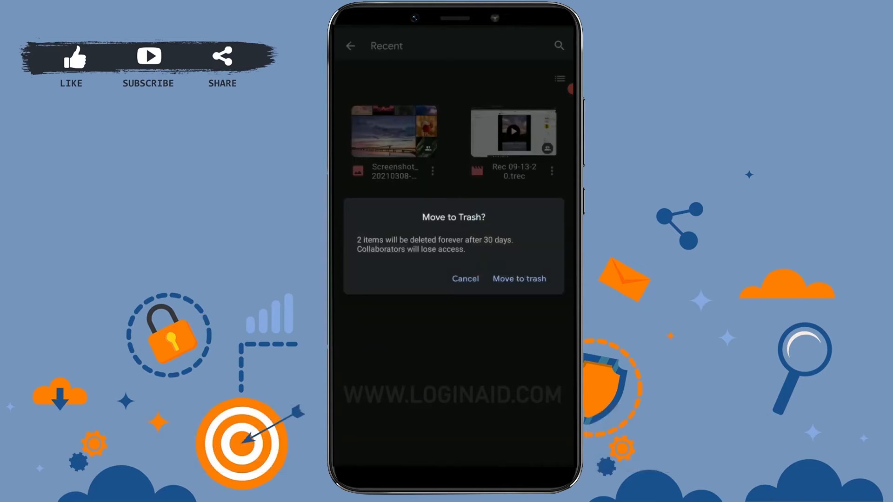
click(518, 278)
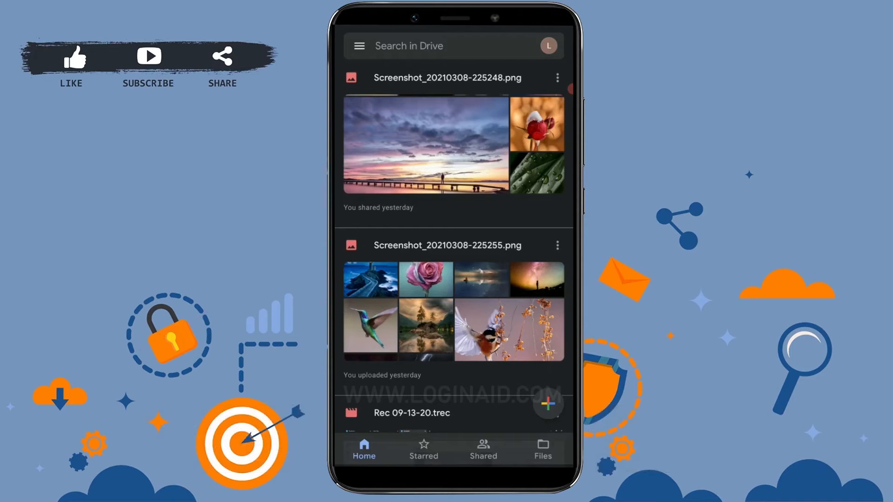
Step: Go to the Trash from the navigation menu, showing both trashed screenshots
click(359, 46)
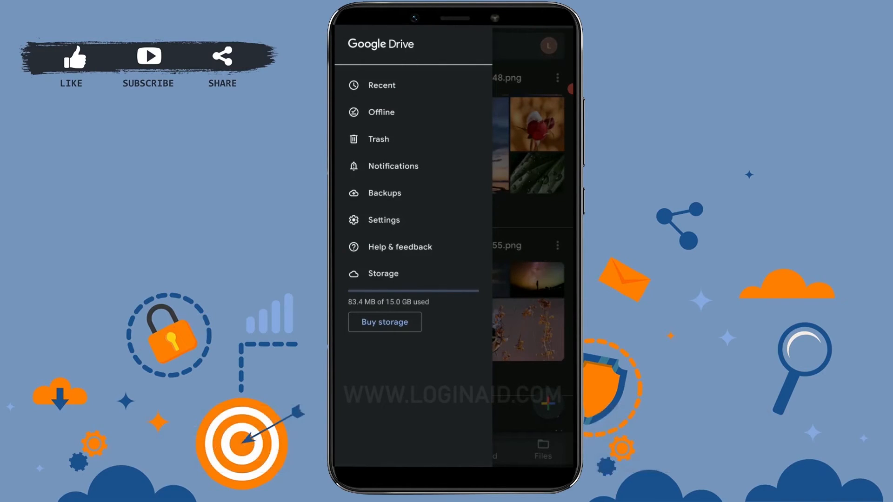
click(379, 138)
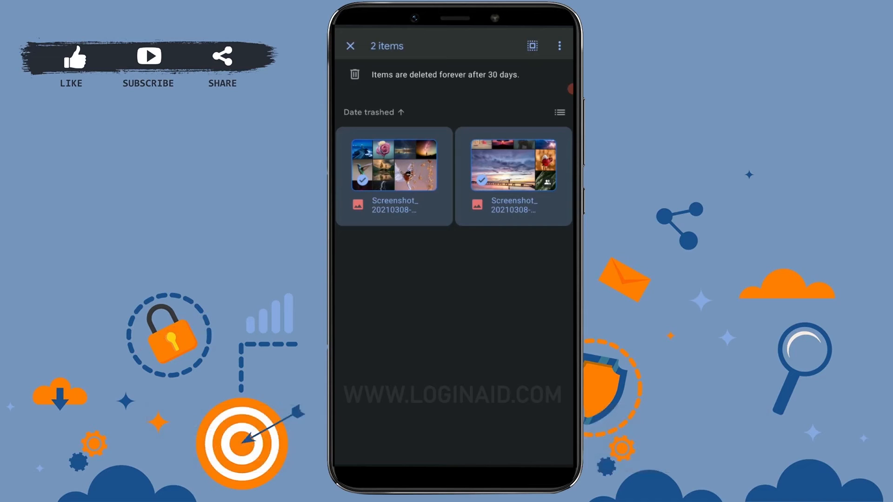
Step: Choose Delete forever for the two selected trashed screenshots
click(559, 46)
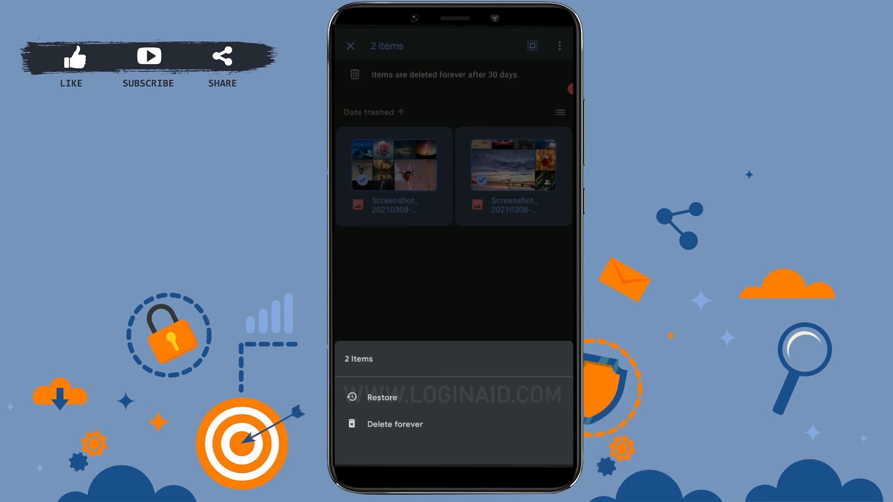
click(351, 46)
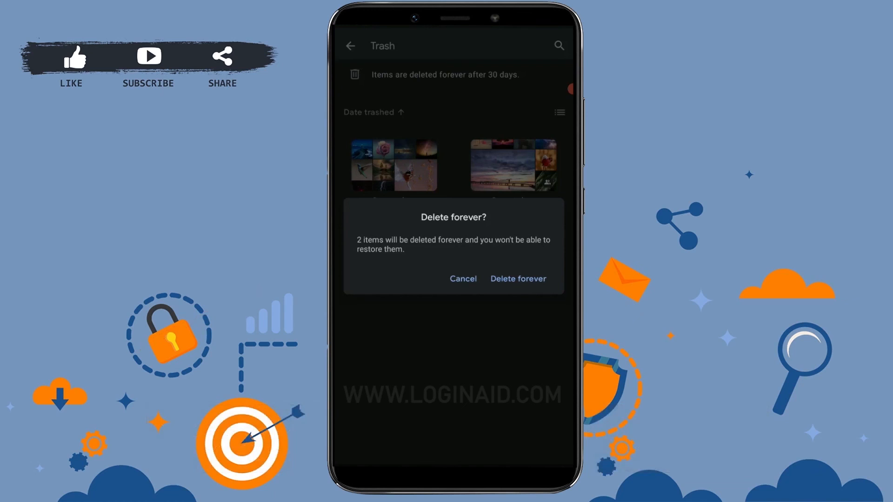
Step: Confirm permanent deletion, emptying the Trash, and return to Home
click(518, 278)
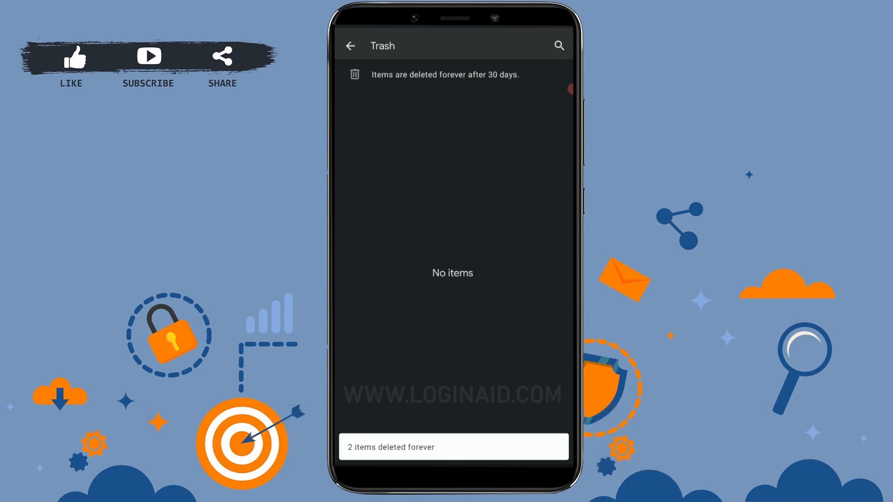
click(351, 46)
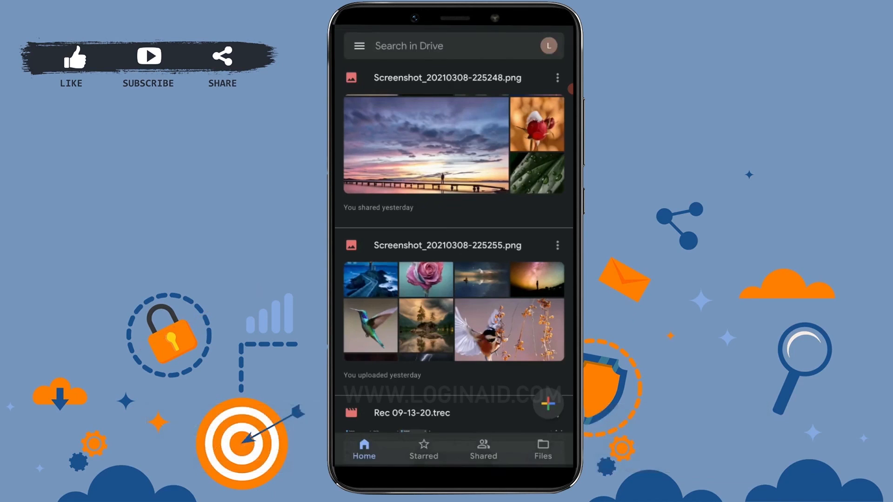